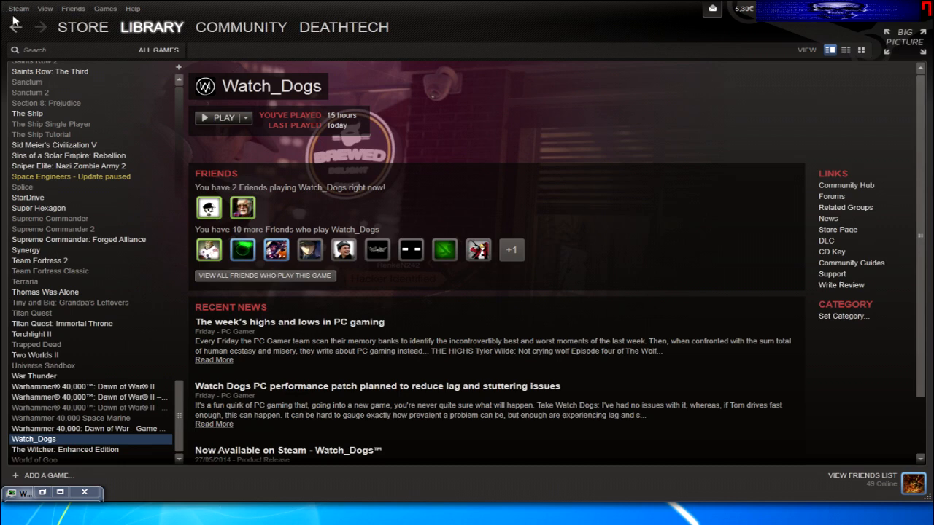
Check for a Steam client update and dismiss the already-up-to-date notice.
click(17, 9)
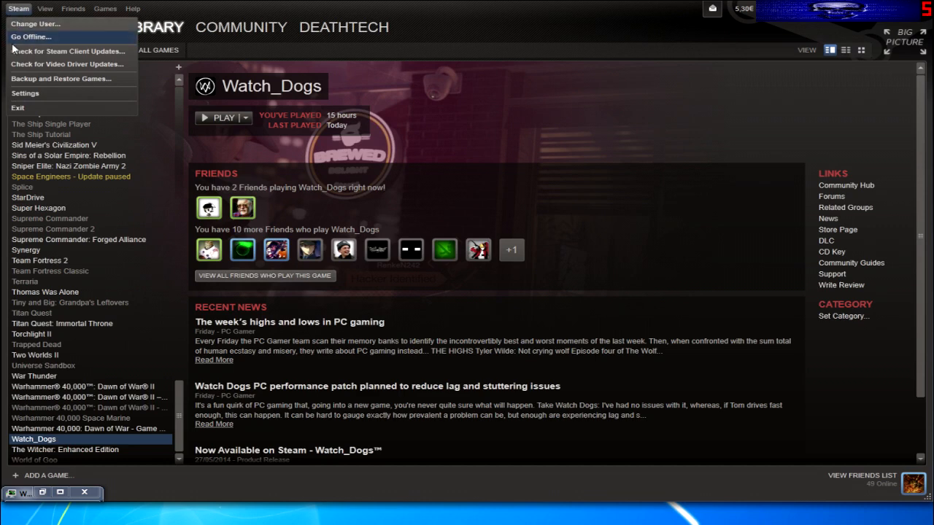
mouse_move(75, 46)
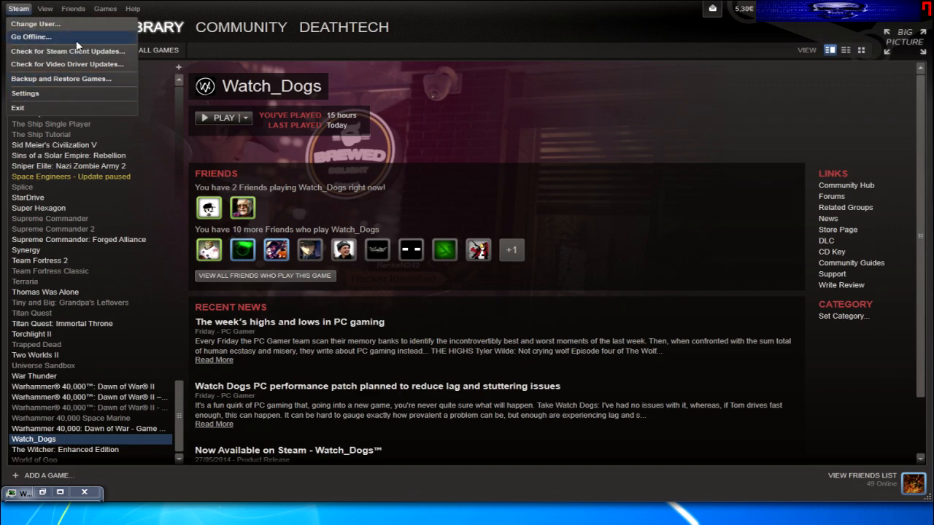
mouse_move(67, 51)
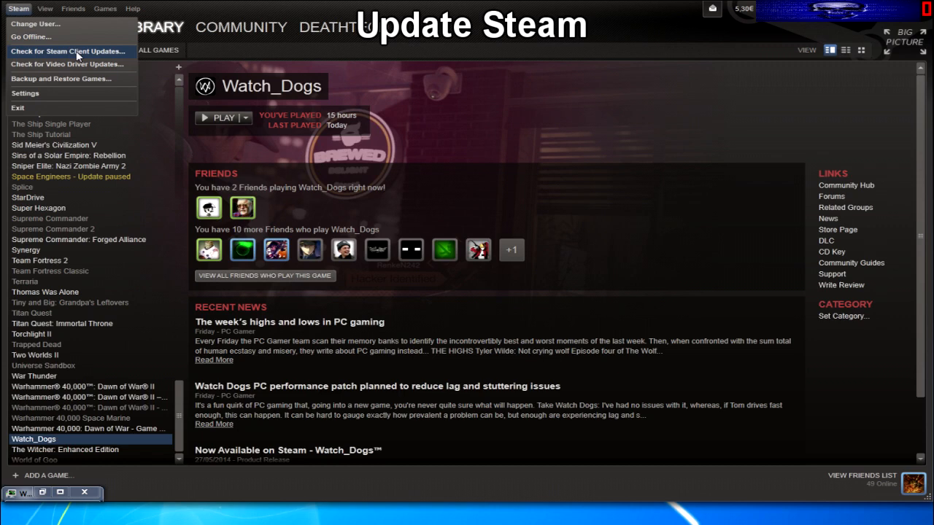
click(67, 51)
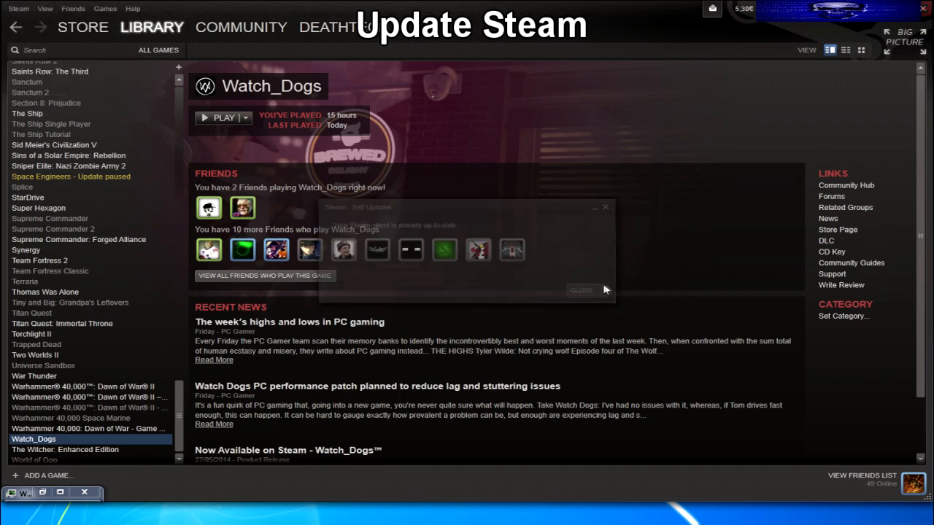
click(581, 289)
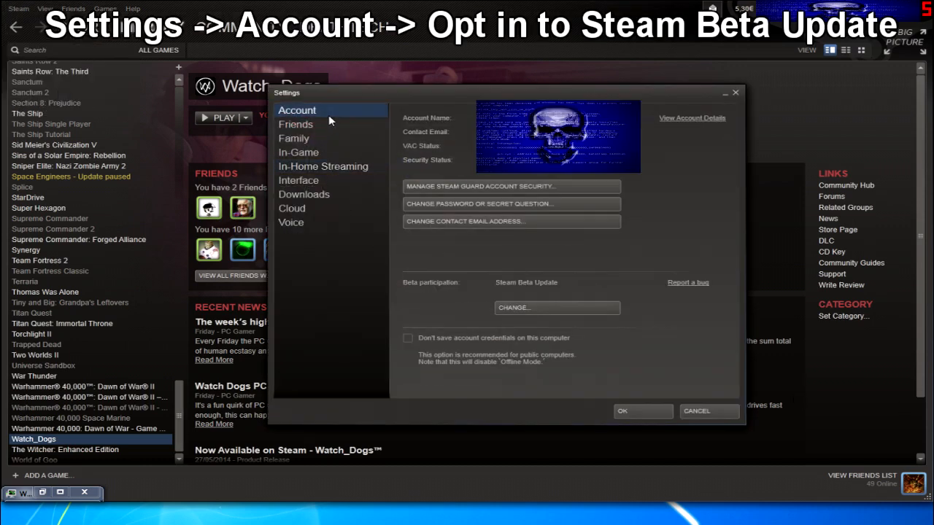
mouse_move(499, 295)
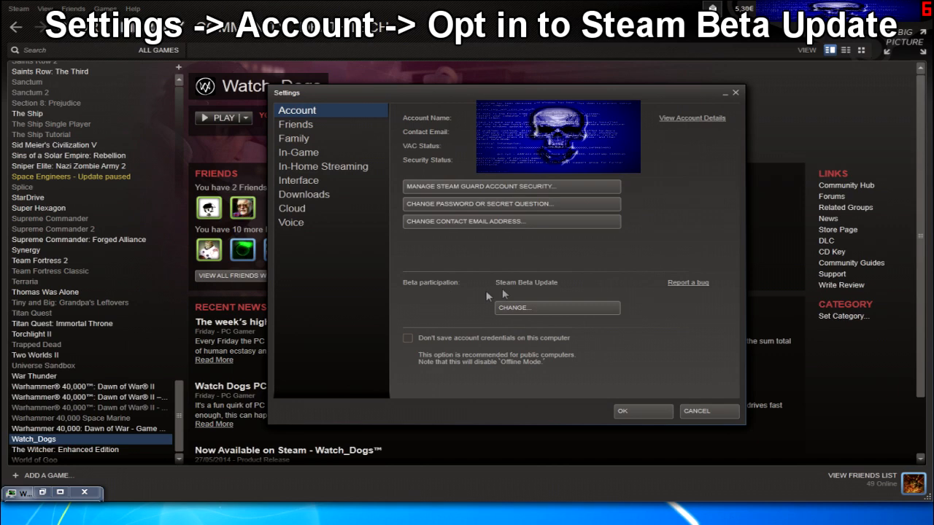
mouse_move(517, 295)
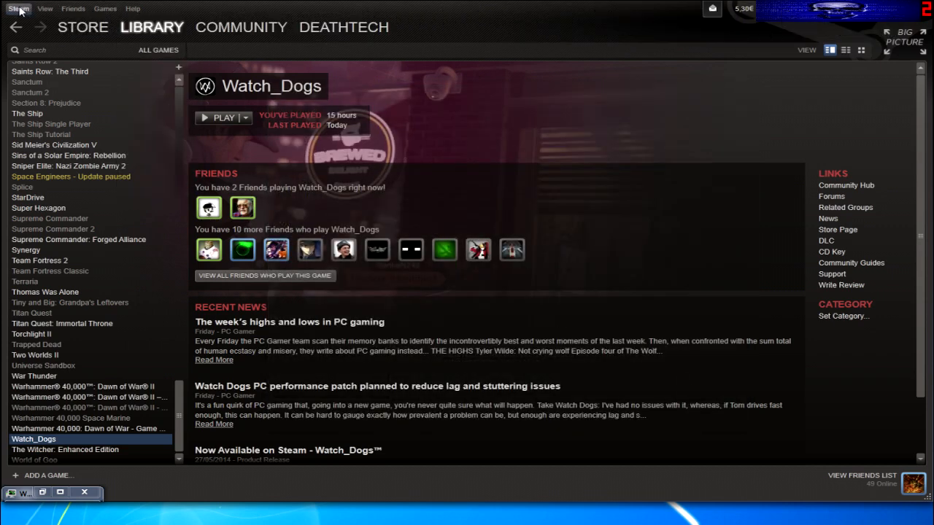
click(18, 9)
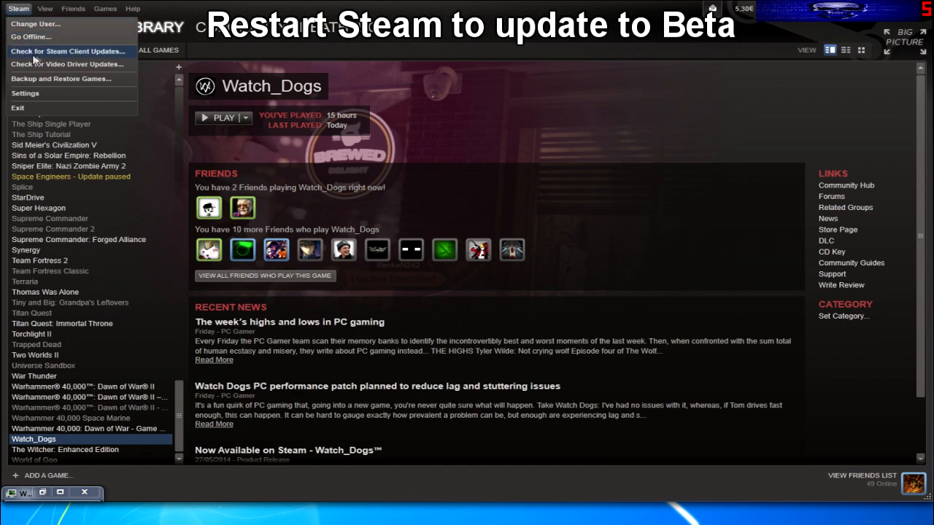
mouse_move(67, 64)
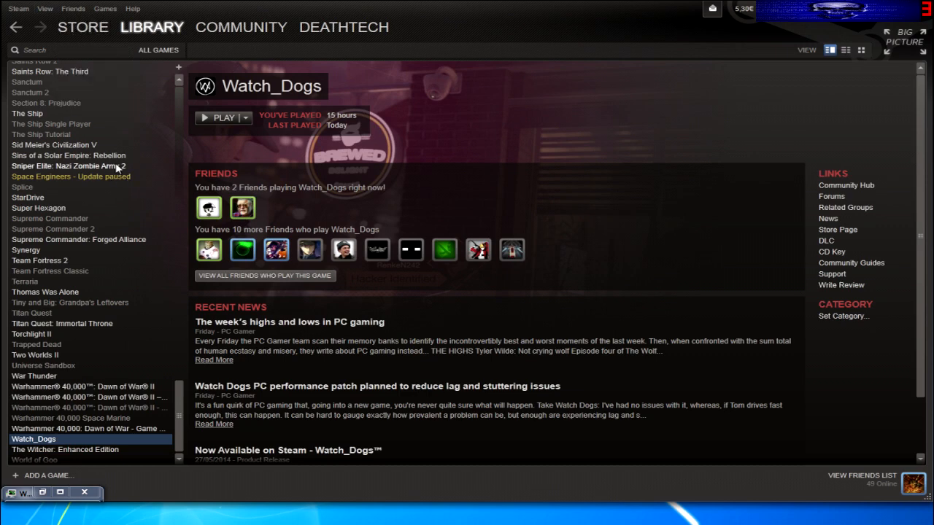
mouse_move(226, 114)
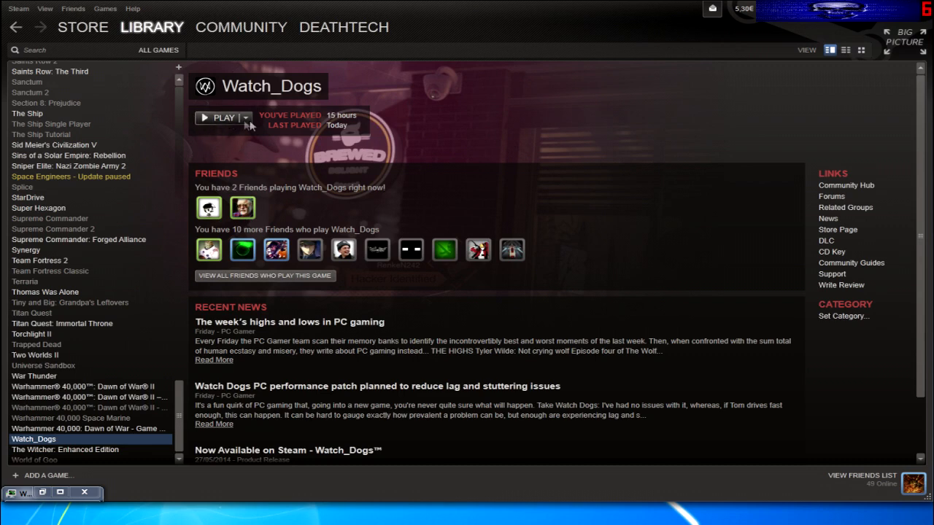
click(245, 117)
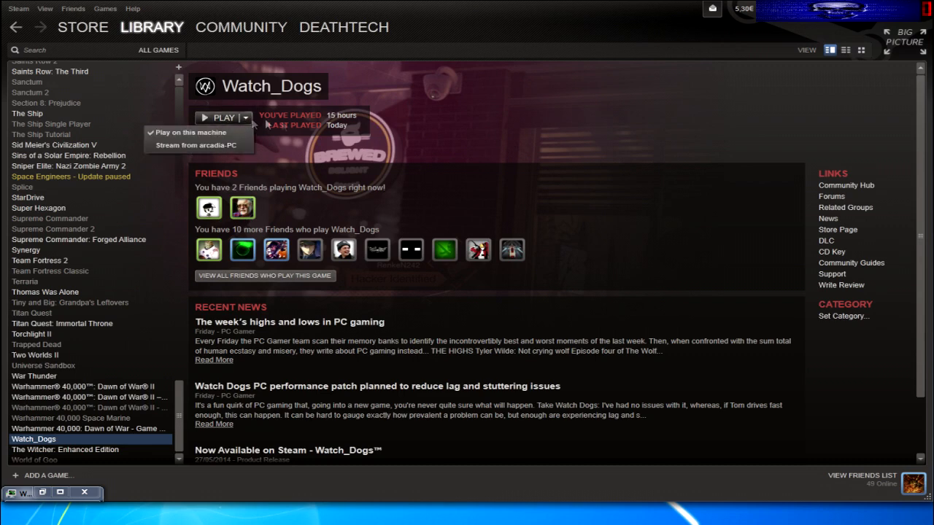
click(245, 117)
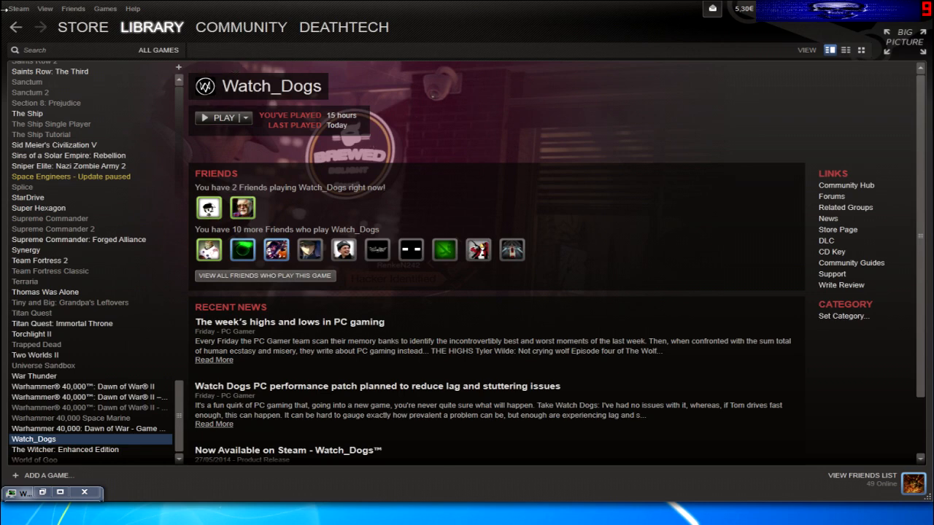
click(17, 9)
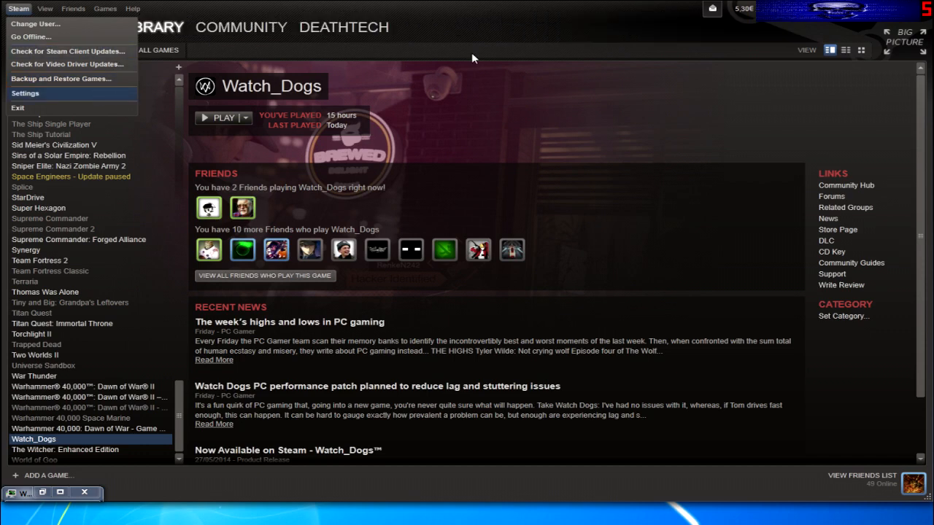
Show the In-Home Streaming settings page with streaming enabled and a connected device.
click(24, 94)
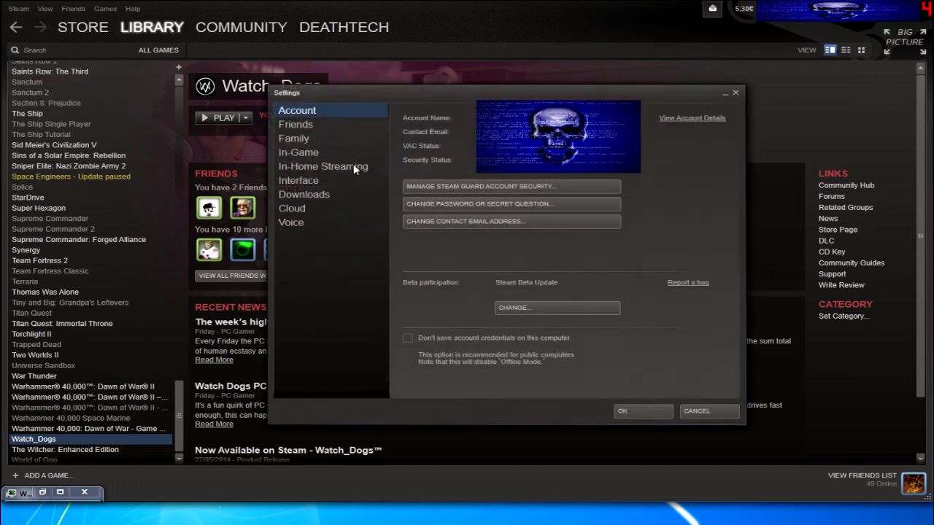
click(323, 166)
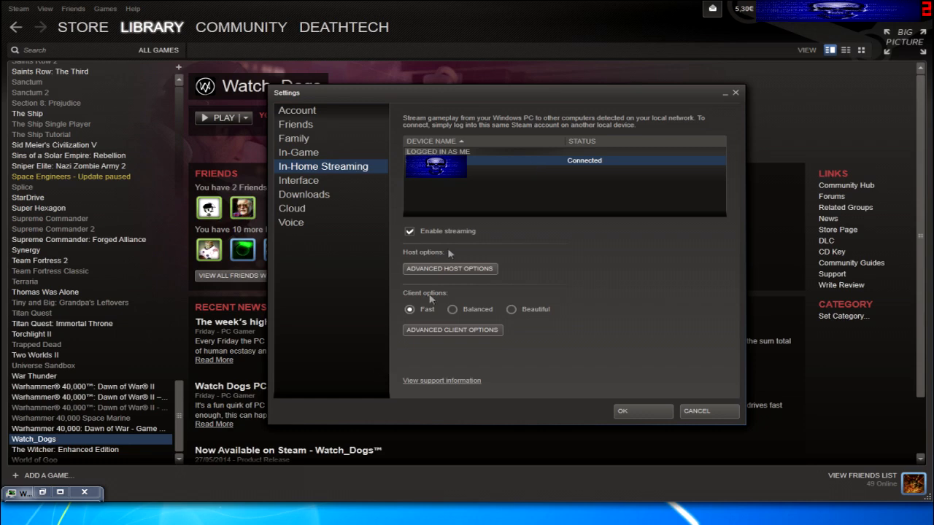
Show the Advanced Host Options with hardware encoding and network prioritisation enabled.
click(450, 269)
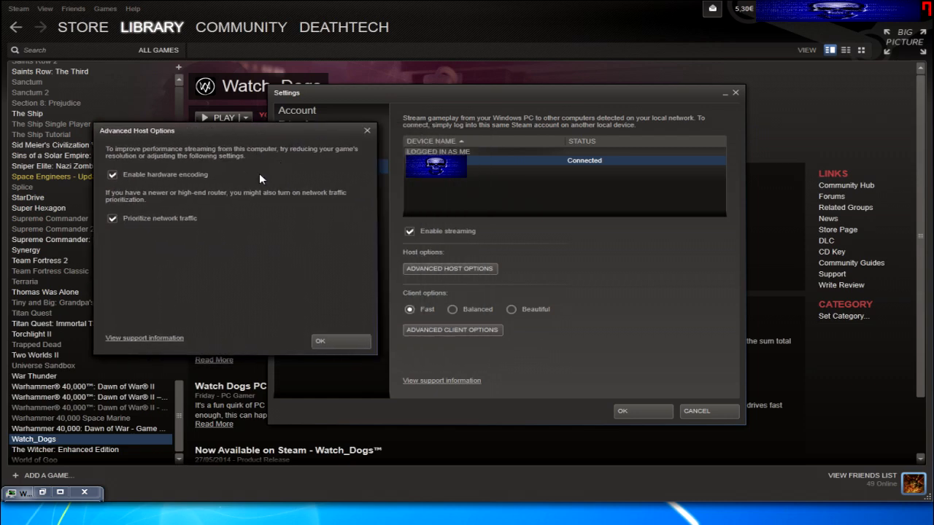
mouse_move(173, 164)
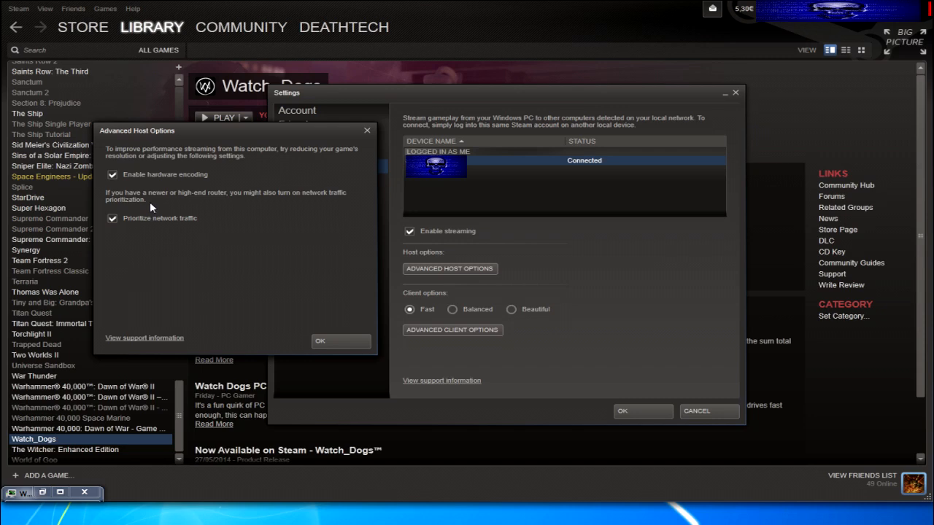
mouse_move(205, 236)
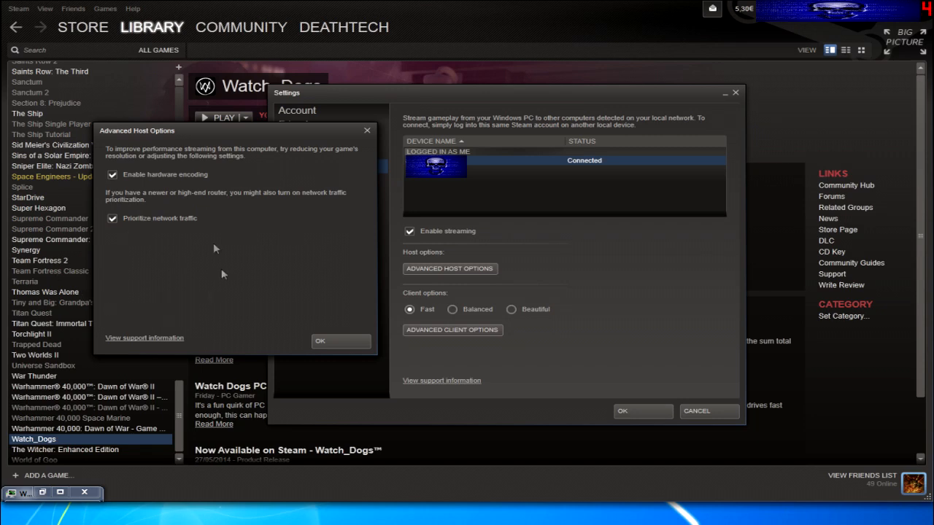
mouse_move(134, 239)
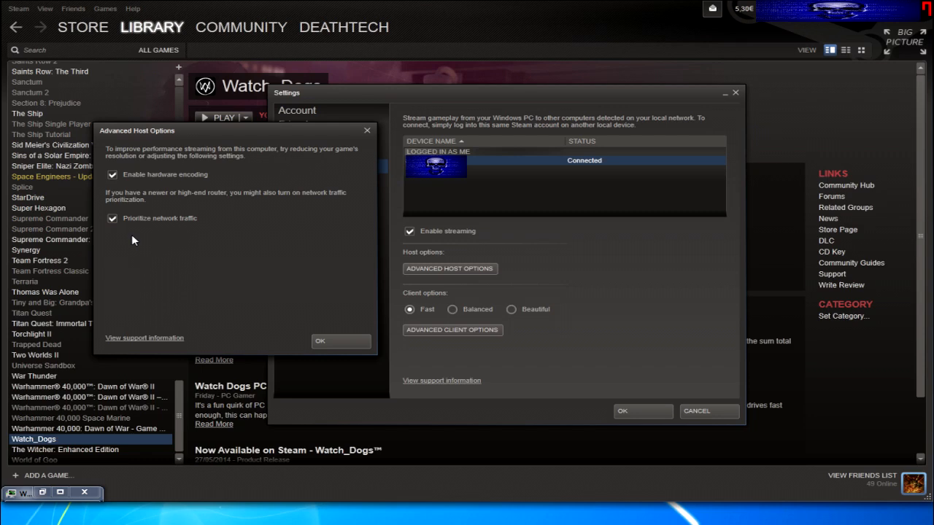
mouse_move(140, 239)
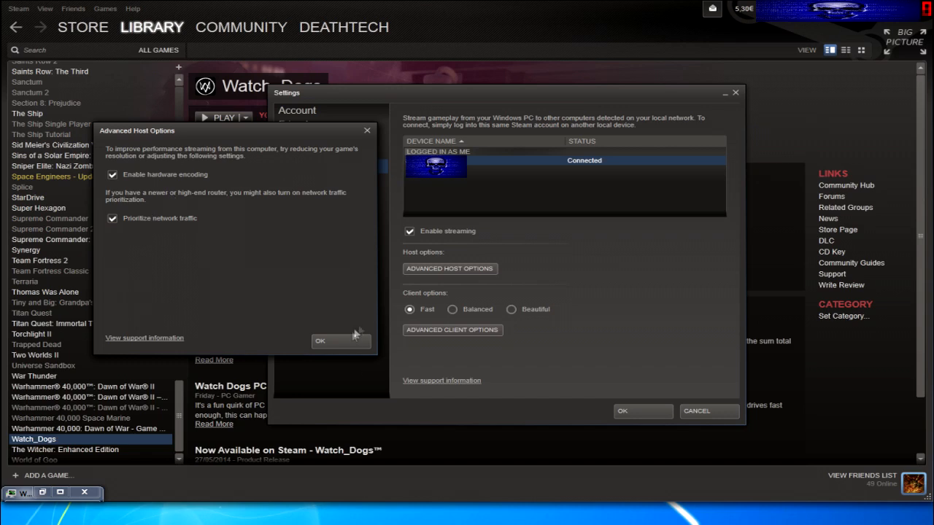
Review the bandwidth limit rates in Advanced Client Options and keep Automatic.
click(320, 342)
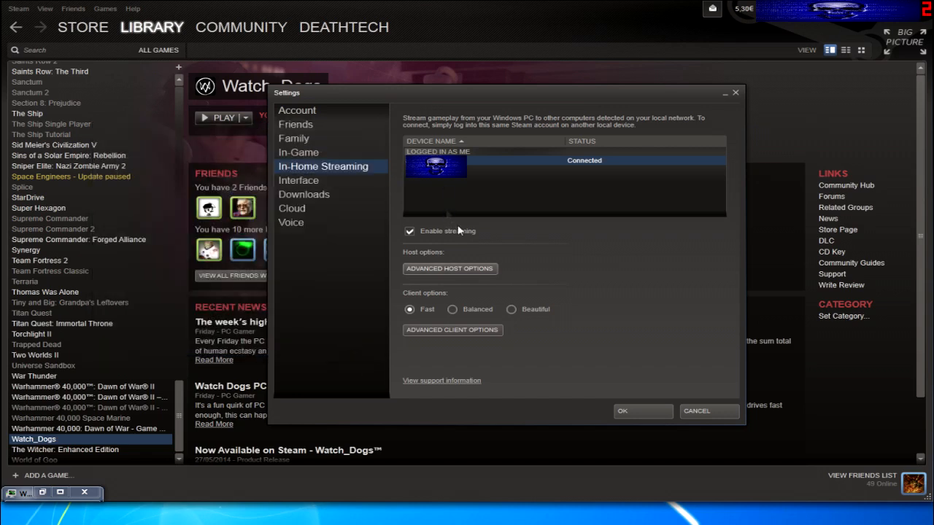
click(453, 330)
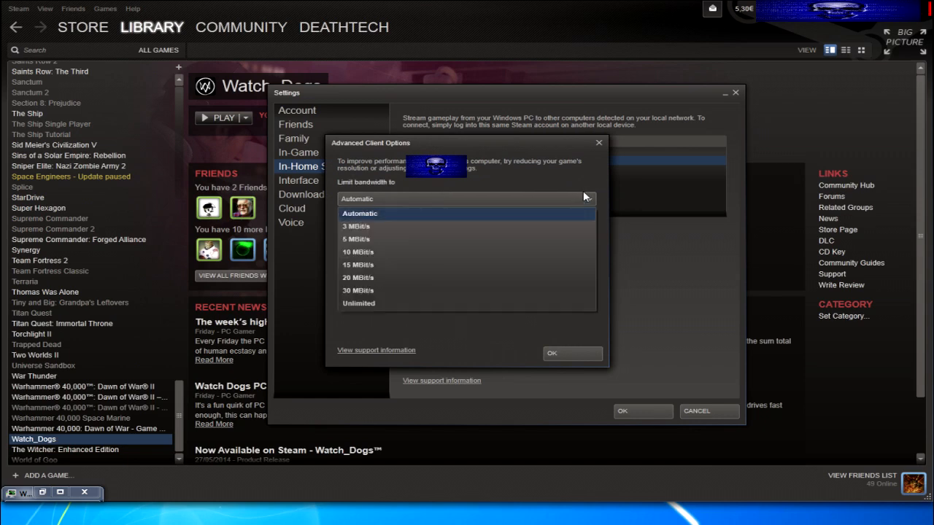
mouse_move(583, 193)
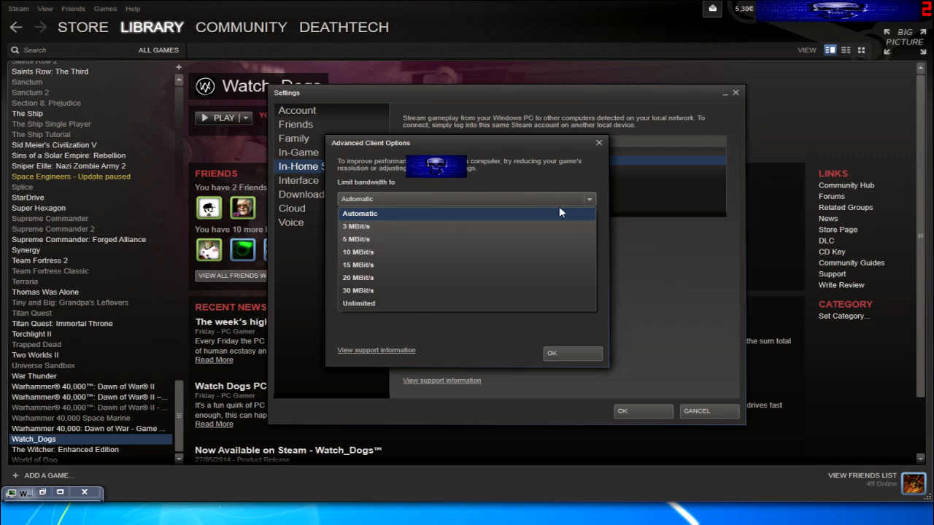
click(359, 213)
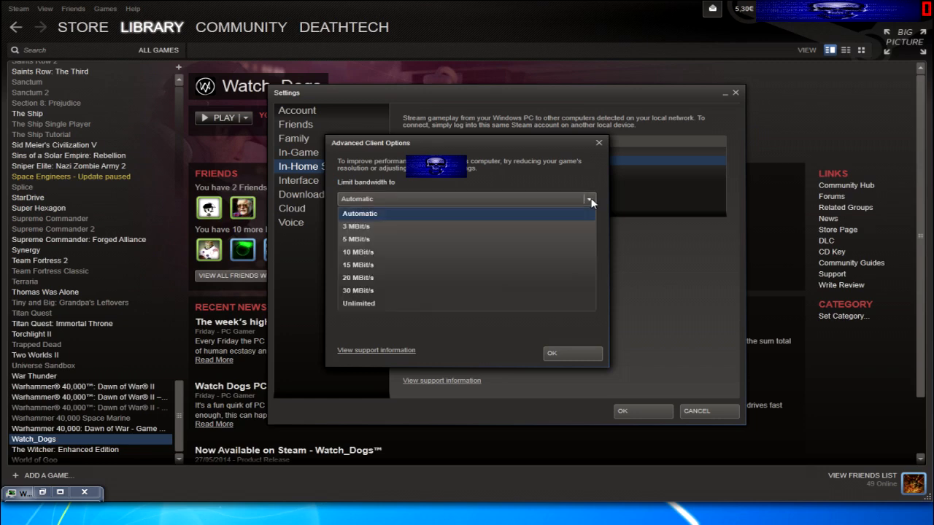
mouse_move(502, 226)
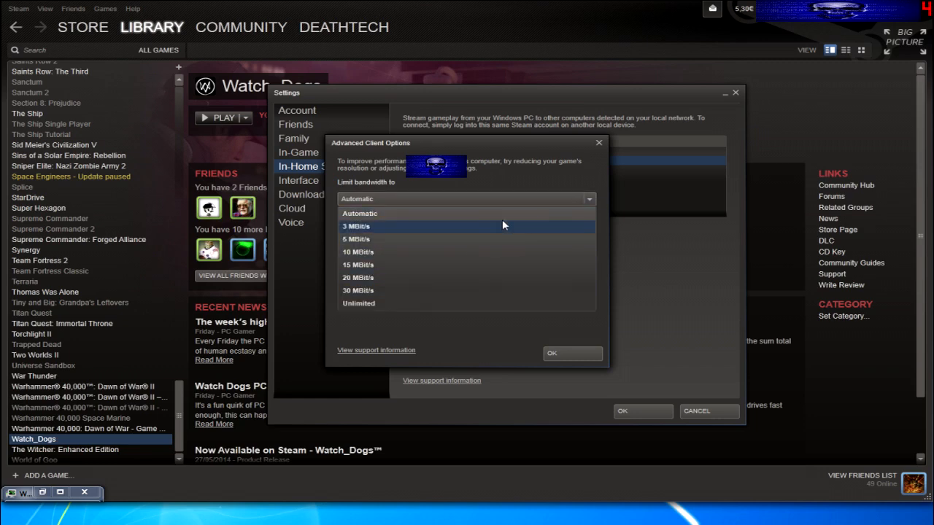
click(359, 213)
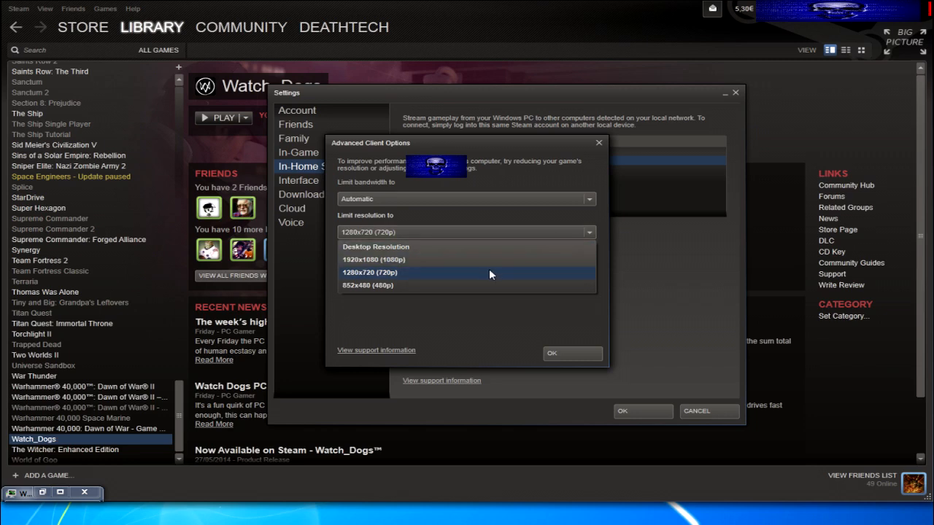
Choose 1280x720 (720p) as the streaming resolution limit.
click(369, 273)
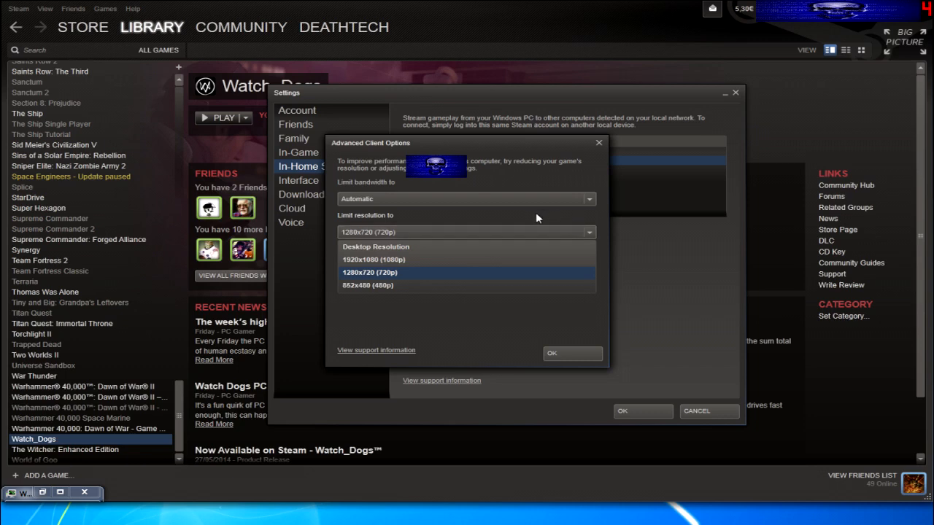
click(370, 273)
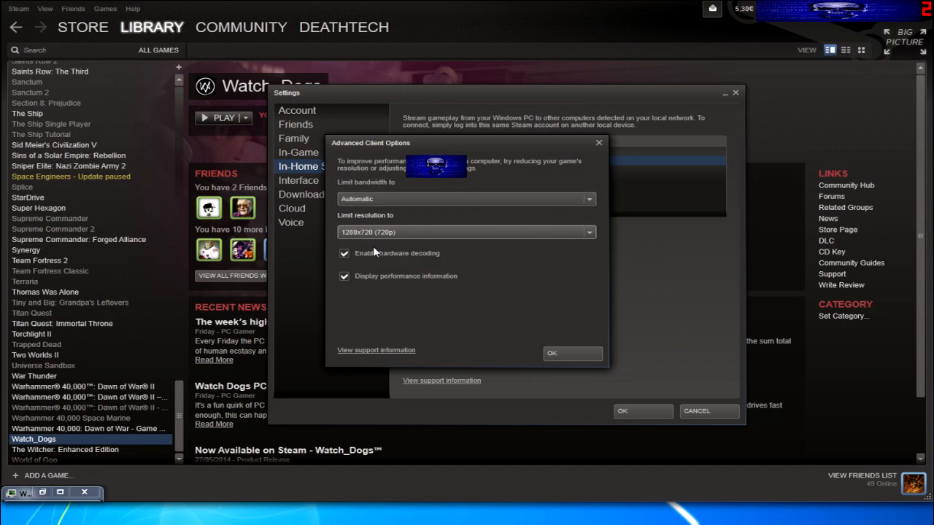
mouse_move(350, 261)
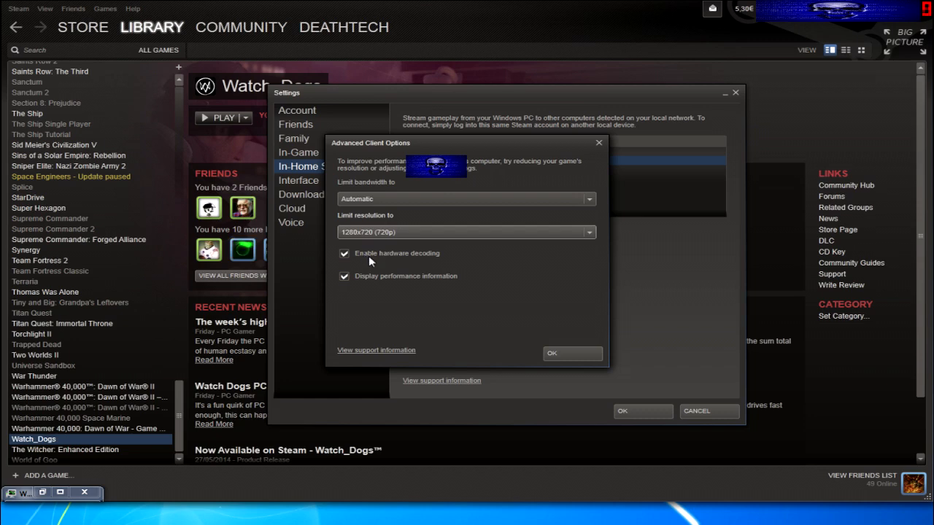
mouse_move(351, 285)
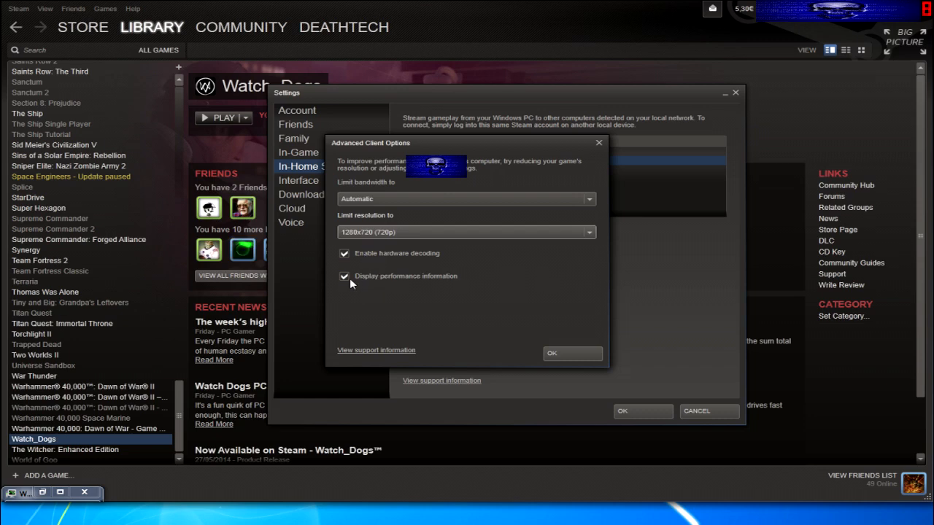
Keep 'Display performance information' checked with hardware decoding on, and confirm the client options.
click(345, 277)
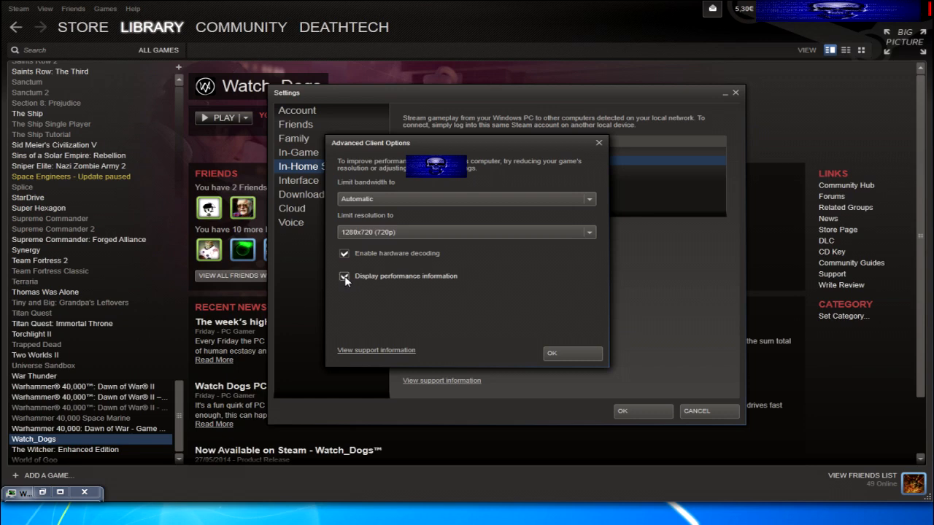
click(345, 277)
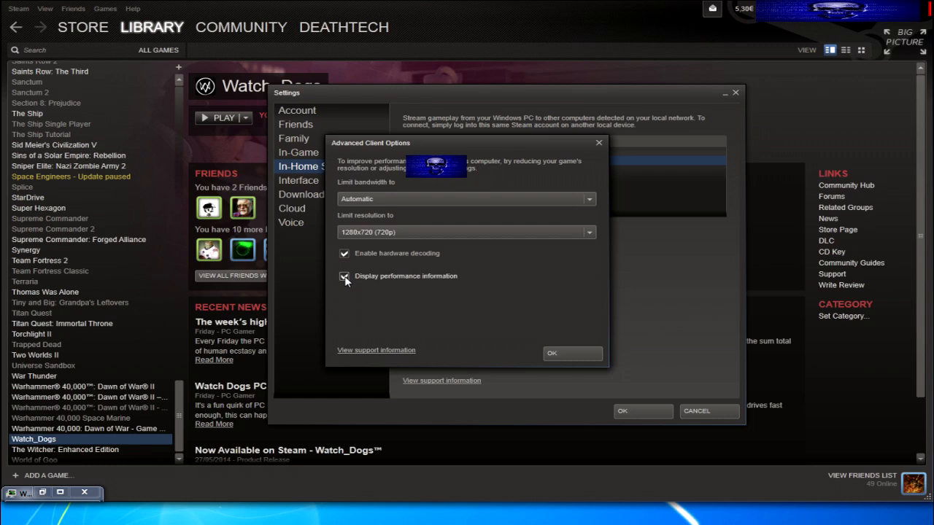
click(344, 278)
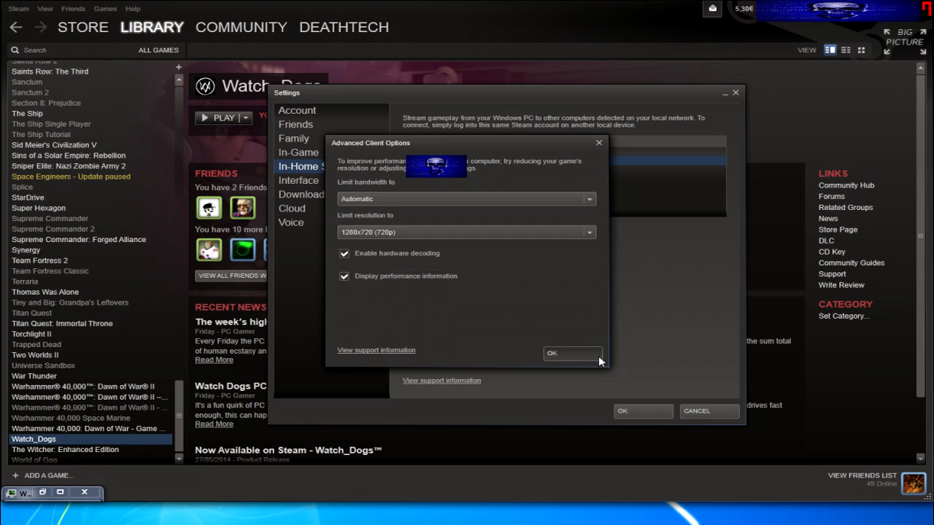
click(572, 353)
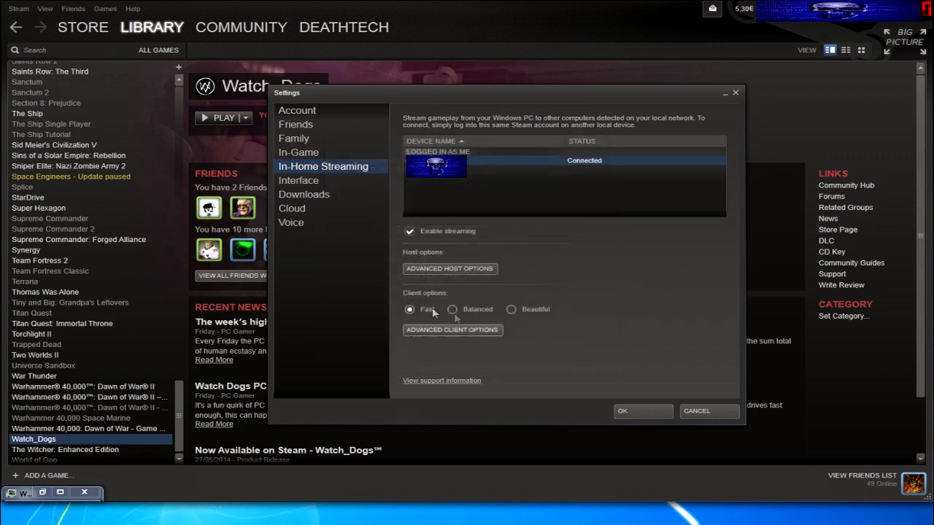
Select the Fast client preset and save the settings, returning to Watch_Dogs.
click(452, 330)
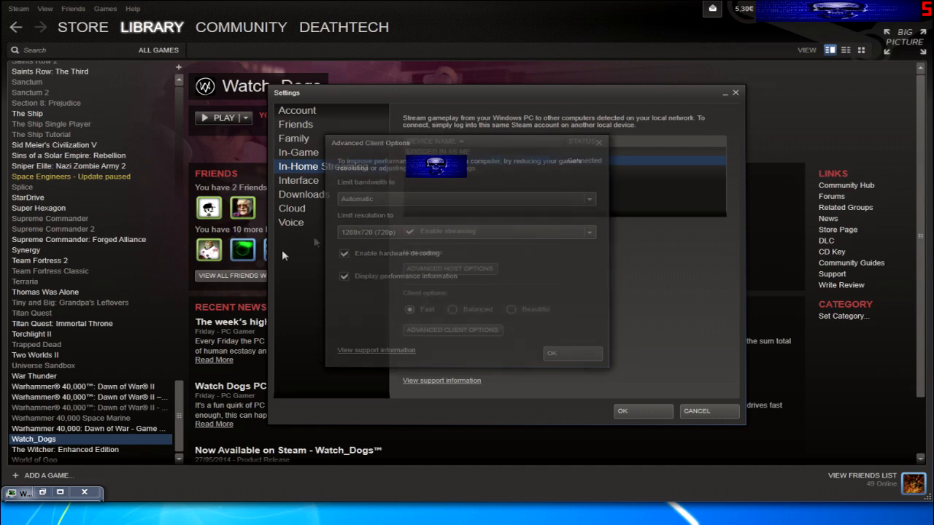
click(572, 353)
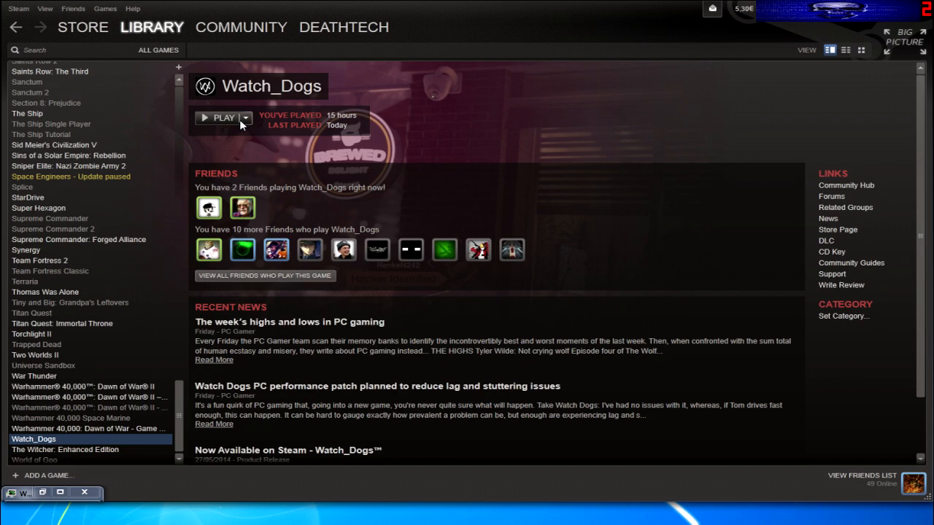
mouse_move(245, 124)
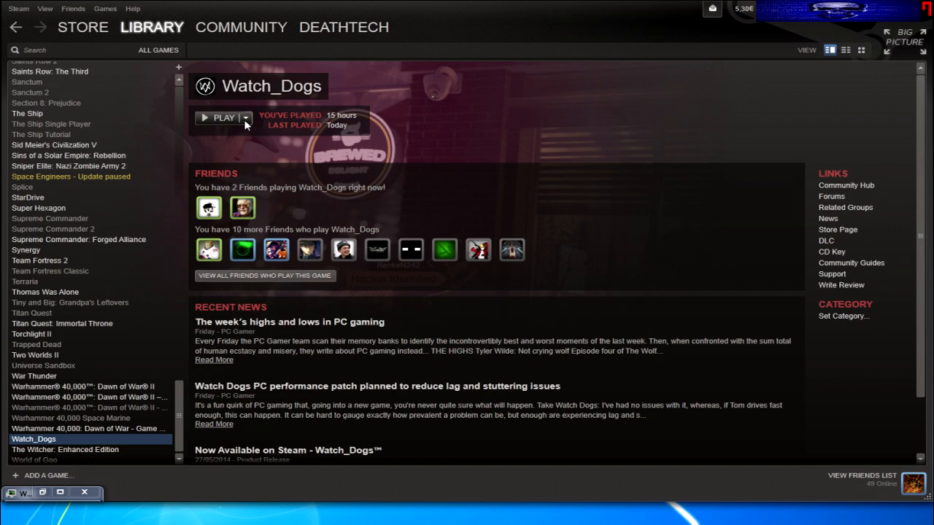
mouse_move(312, 163)
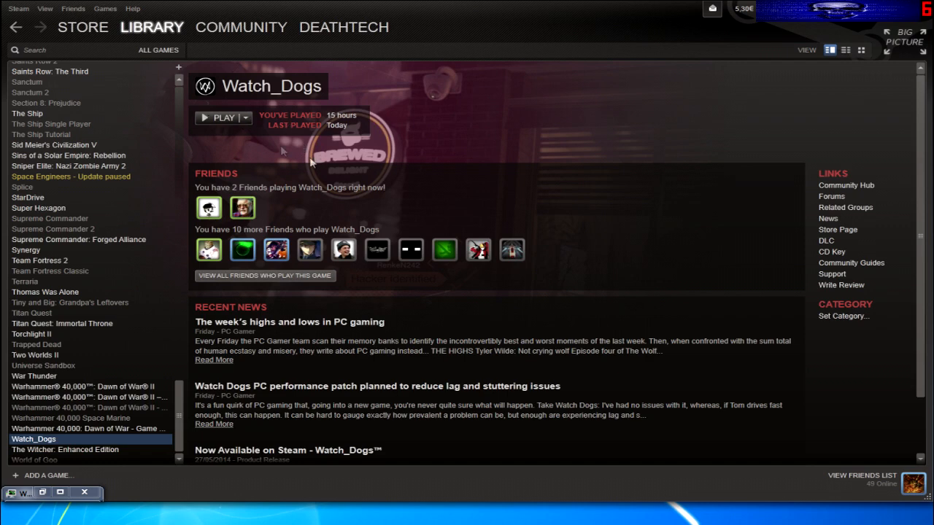
mouse_move(286, 127)
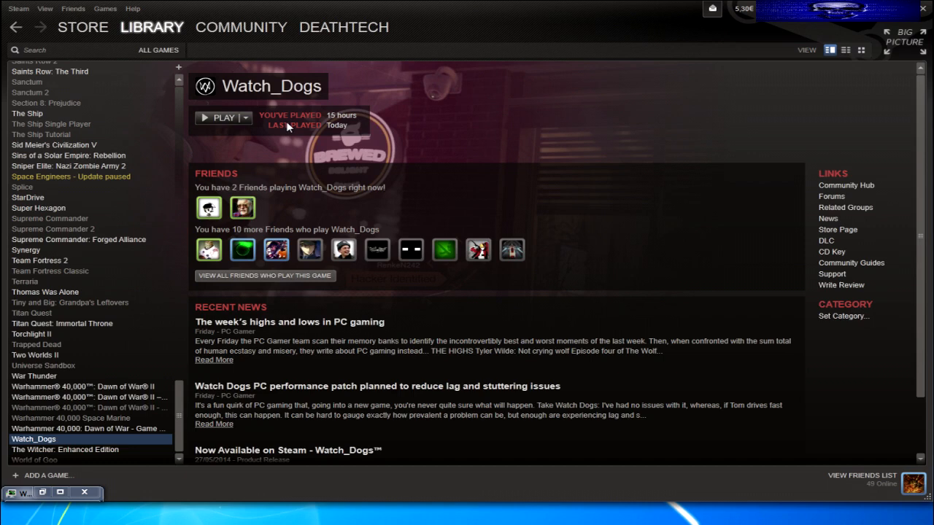
mouse_move(356, 296)
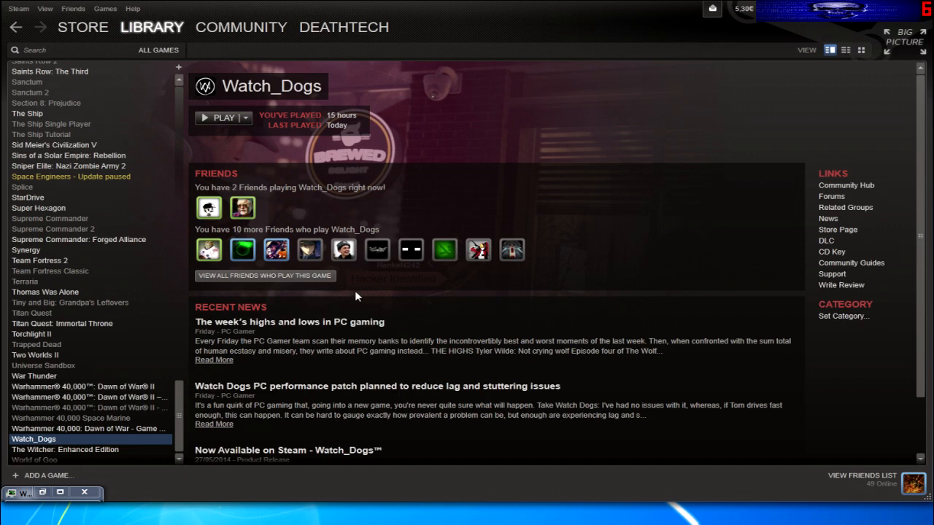
mouse_move(86, 444)
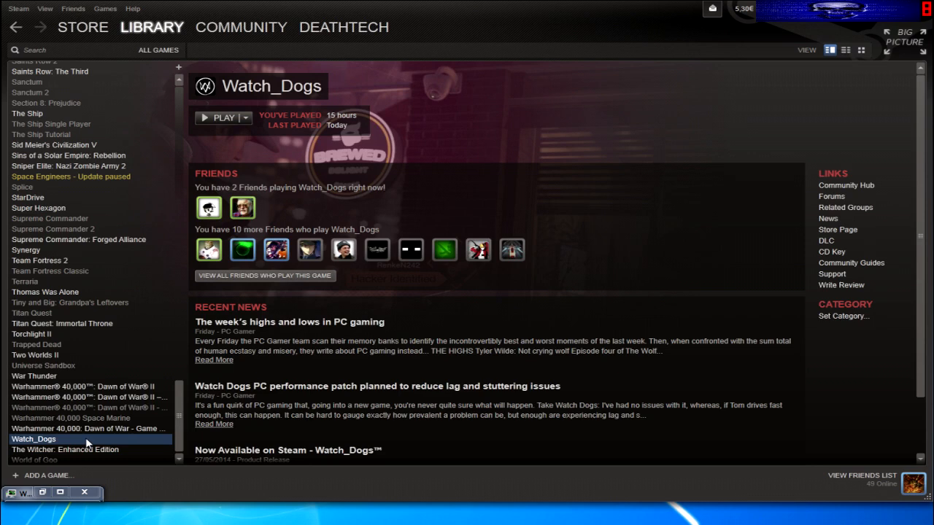
click(247, 117)
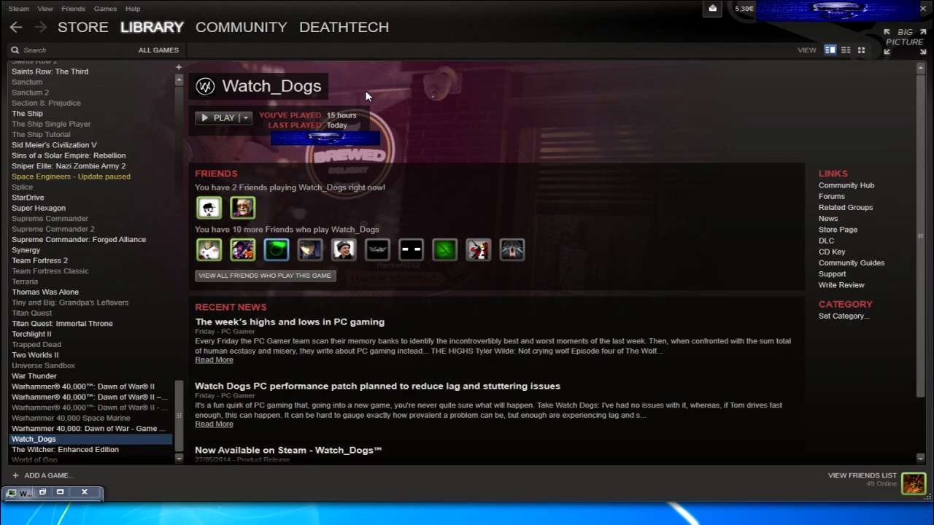
mouse_move(70, 280)
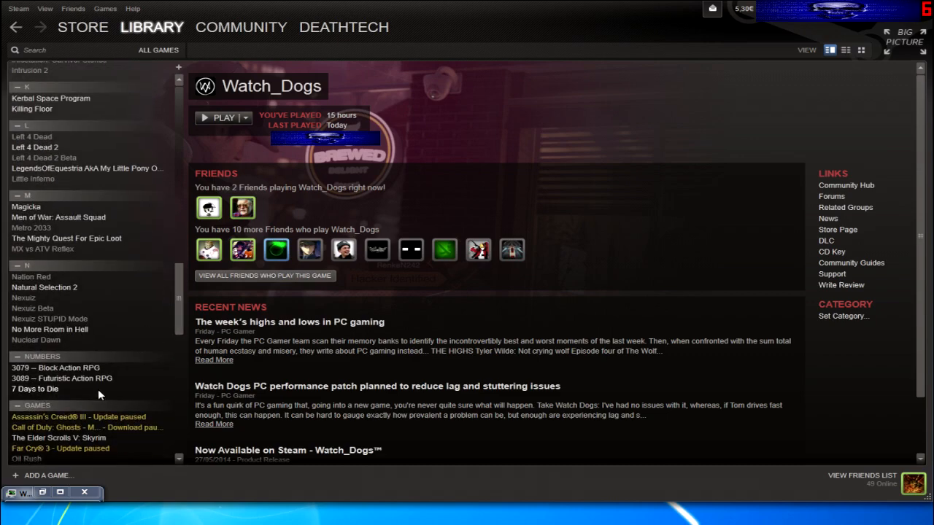
Select 3089 -- Futuristic Action RPG in the Library and play it on this computer.
click(61, 378)
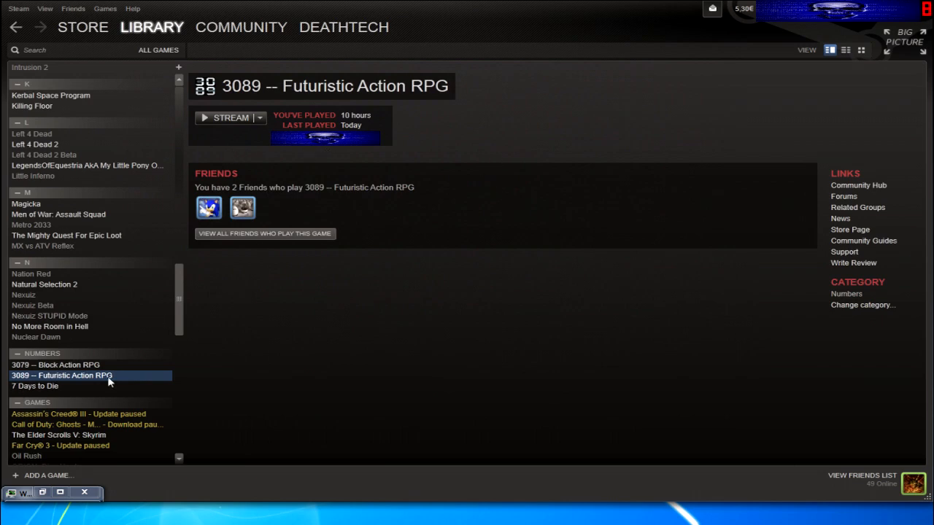
click(55, 365)
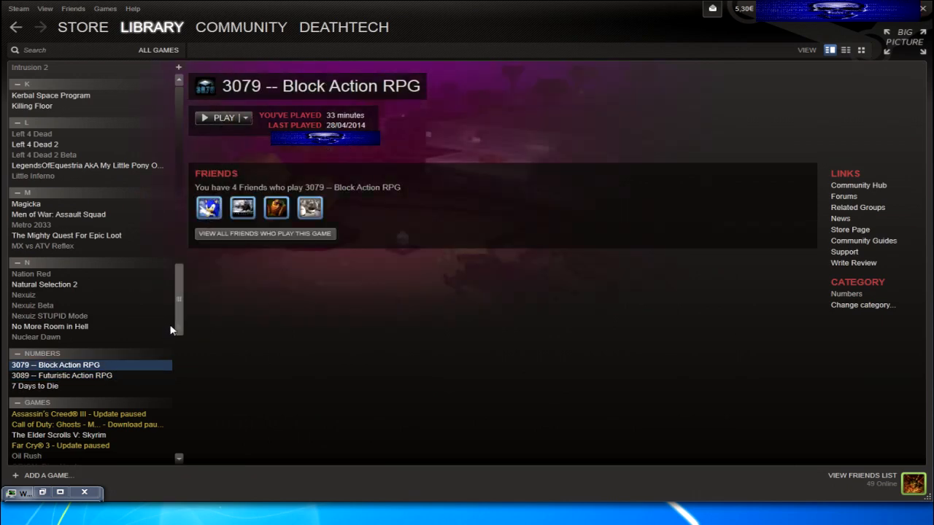
click(61, 376)
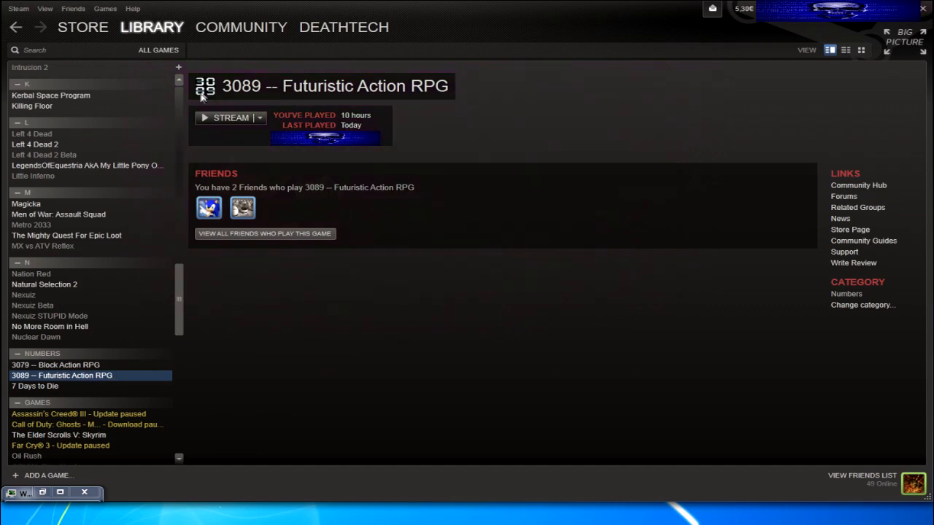
mouse_move(211, 116)
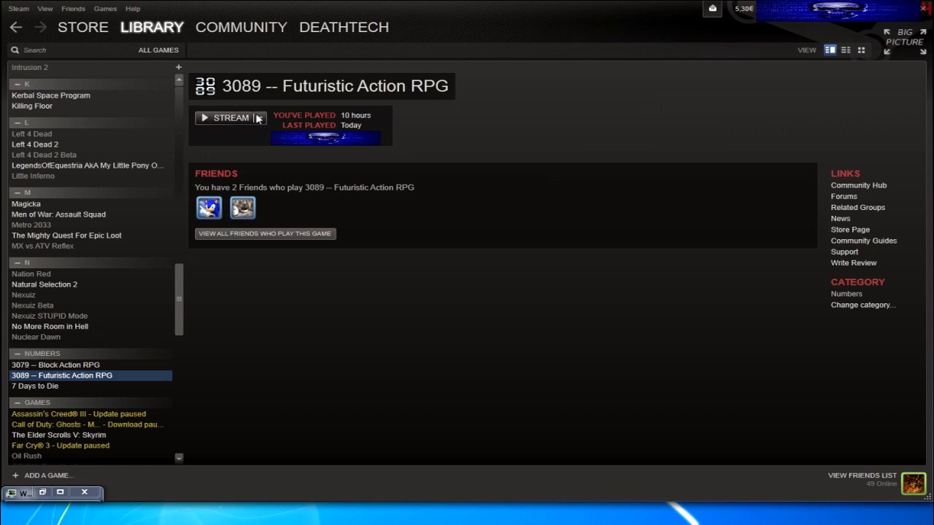
click(259, 117)
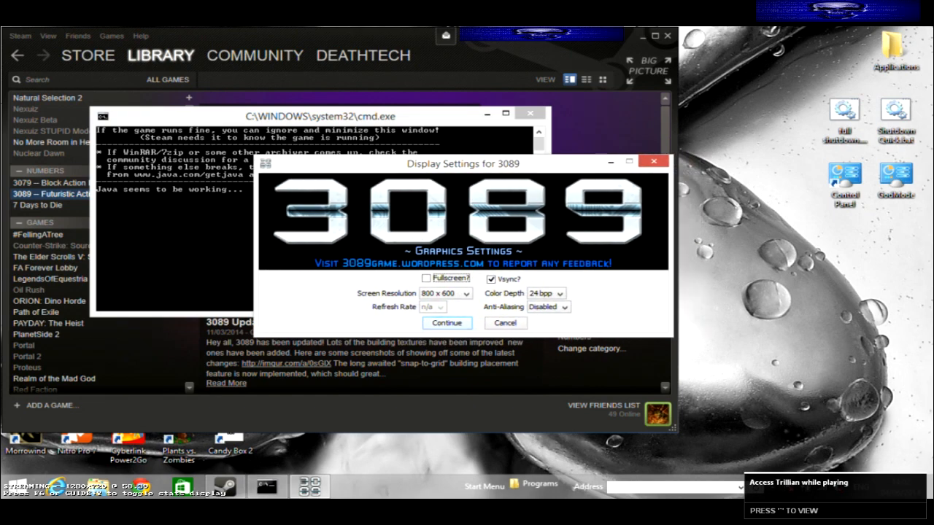
Cancel the 3089 Display Settings launcher to return to its library page.
click(446, 322)
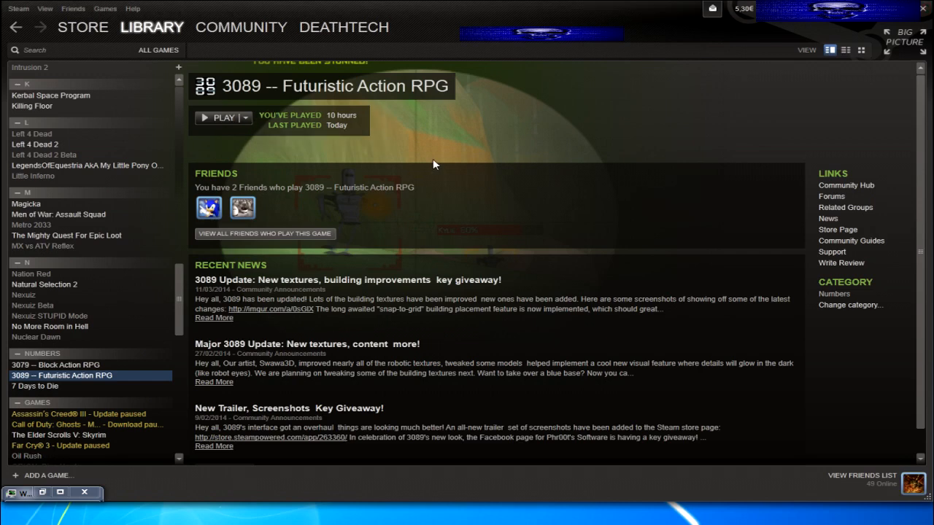
mouse_move(236, 134)
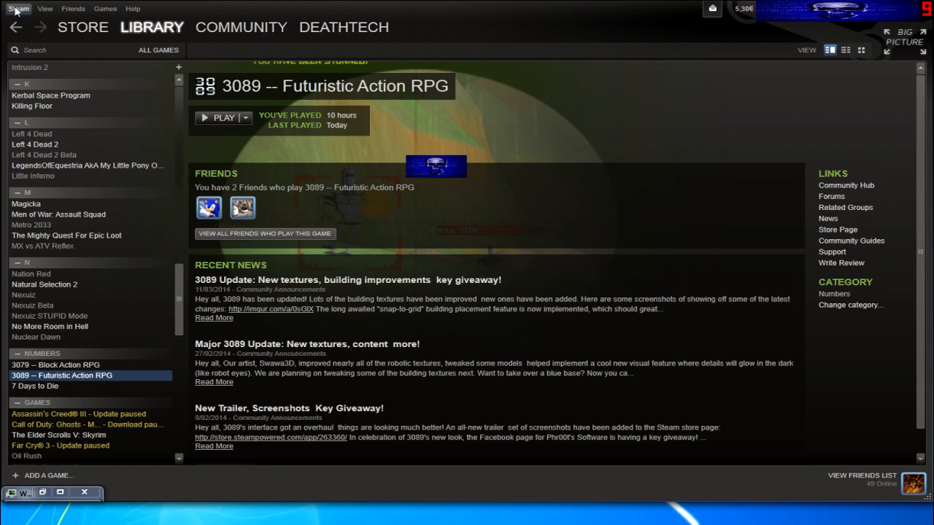
Return to Steam Settings via the Steam menu.
click(17, 9)
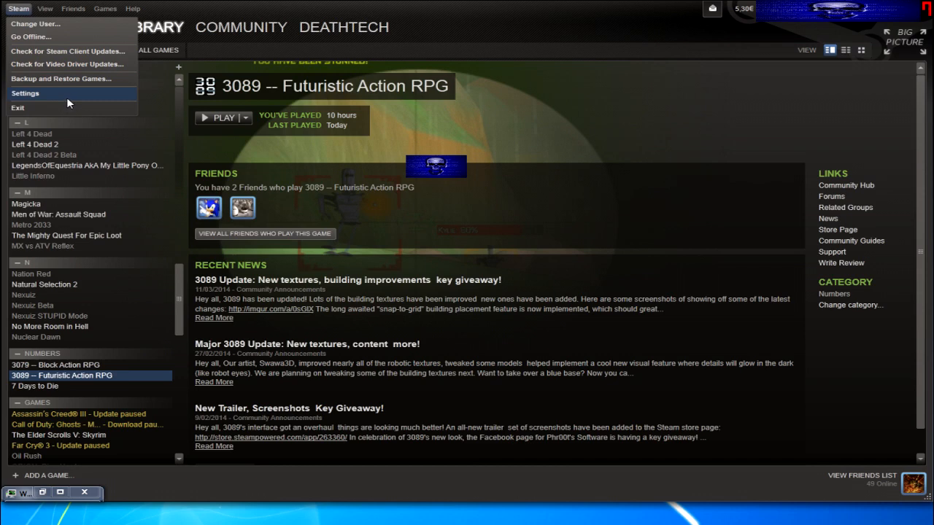
click(25, 93)
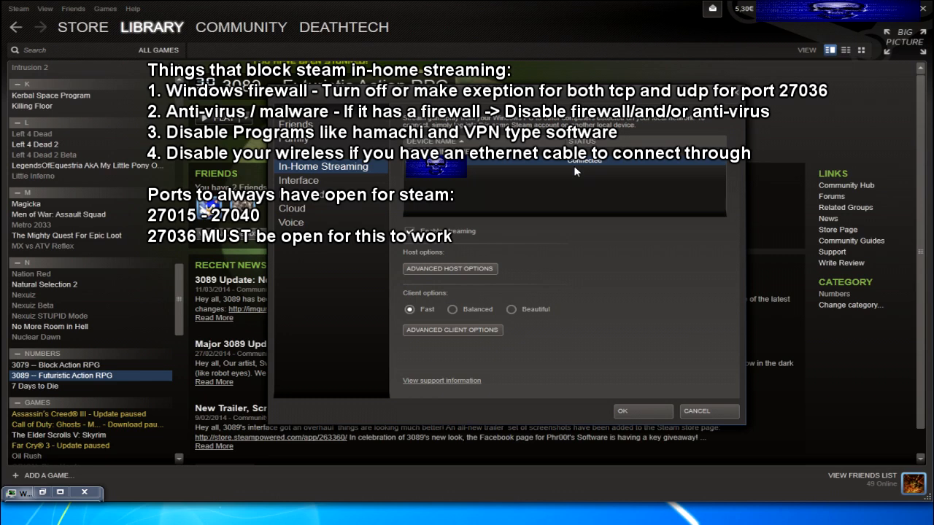
mouse_move(644, 219)
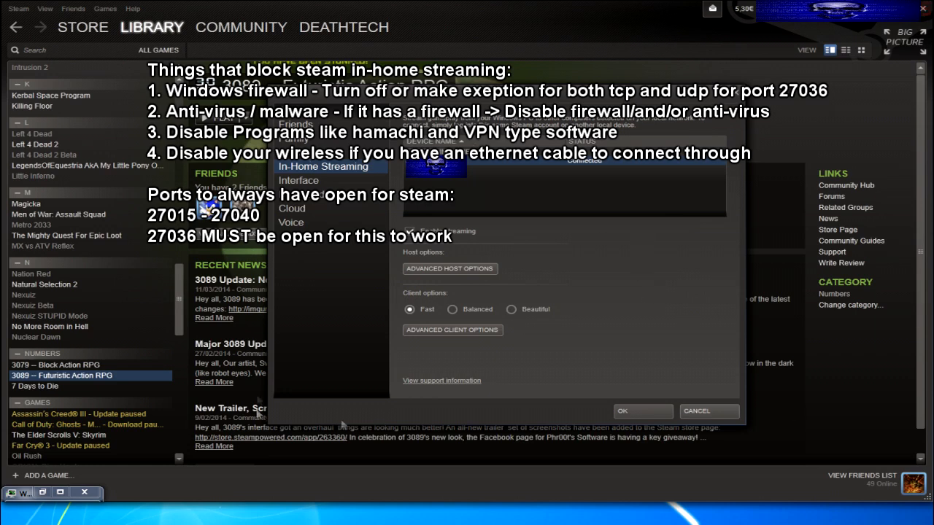
mouse_move(578, 227)
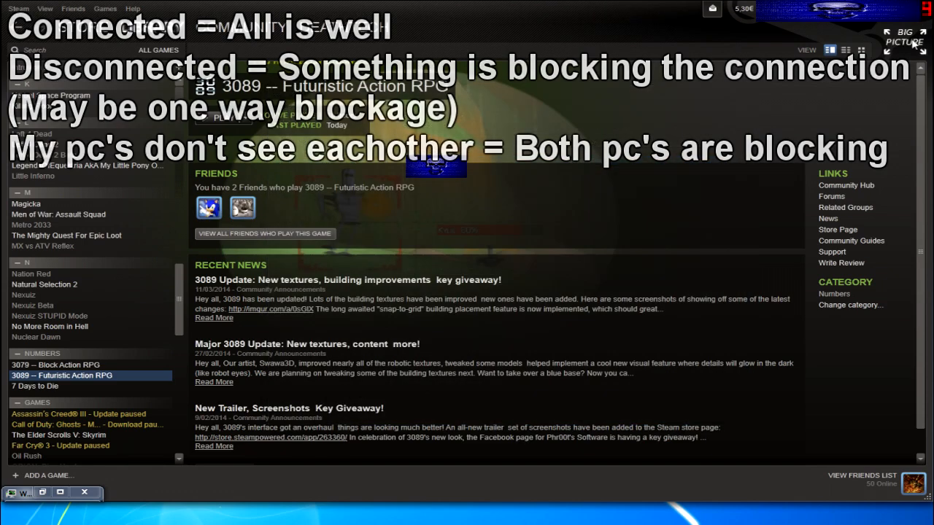
Enter Big Picture mode and show the In-Home Streaming settings page.
click(905, 36)
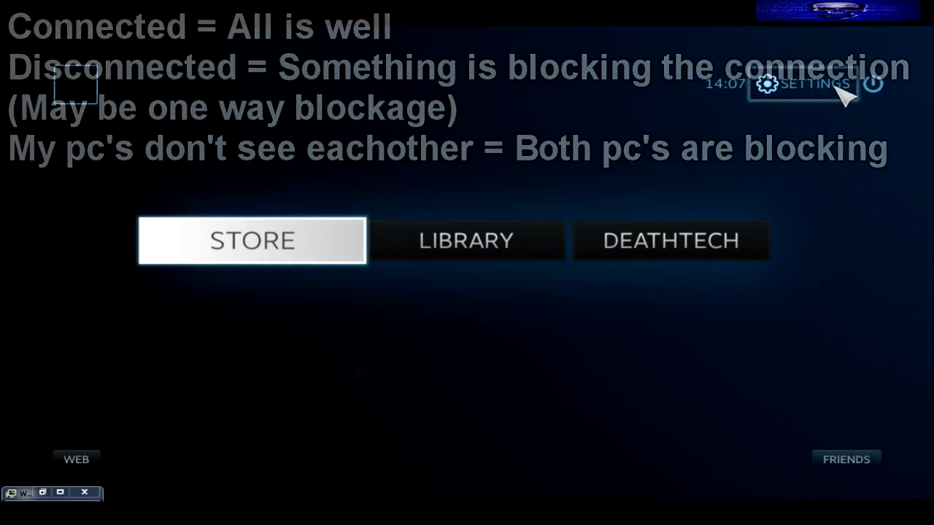
click(811, 83)
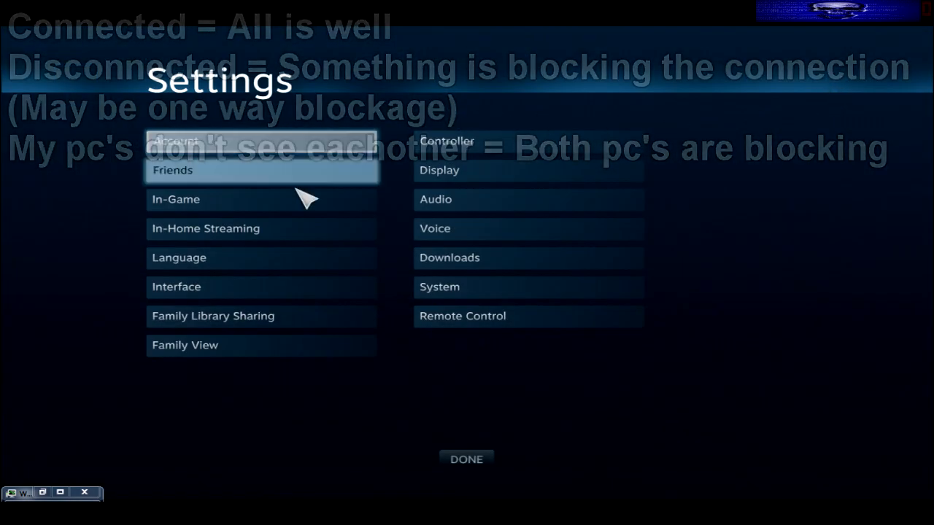
click(205, 228)
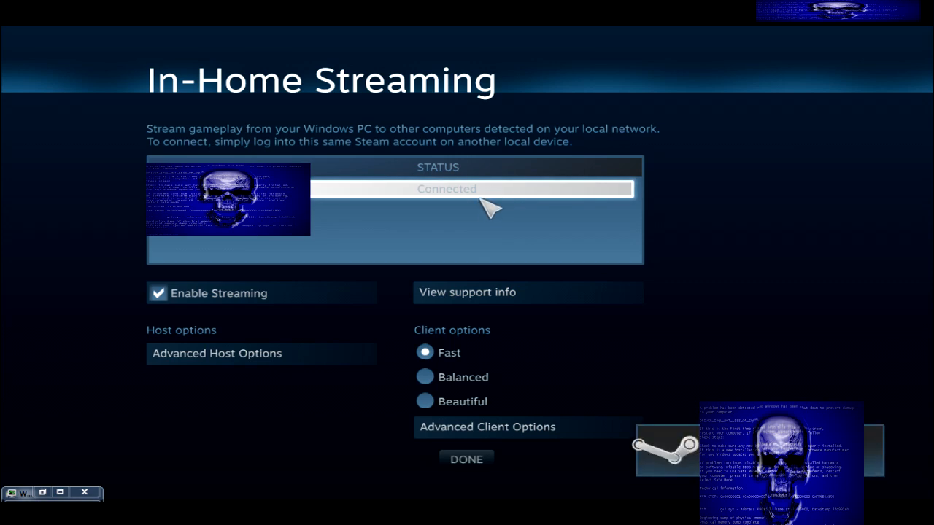
mouse_move(499, 202)
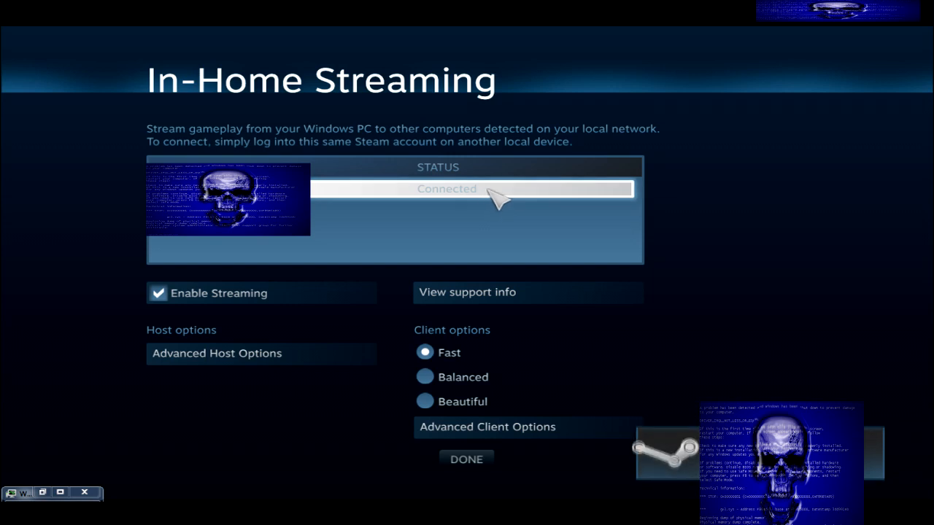
mouse_move(469, 461)
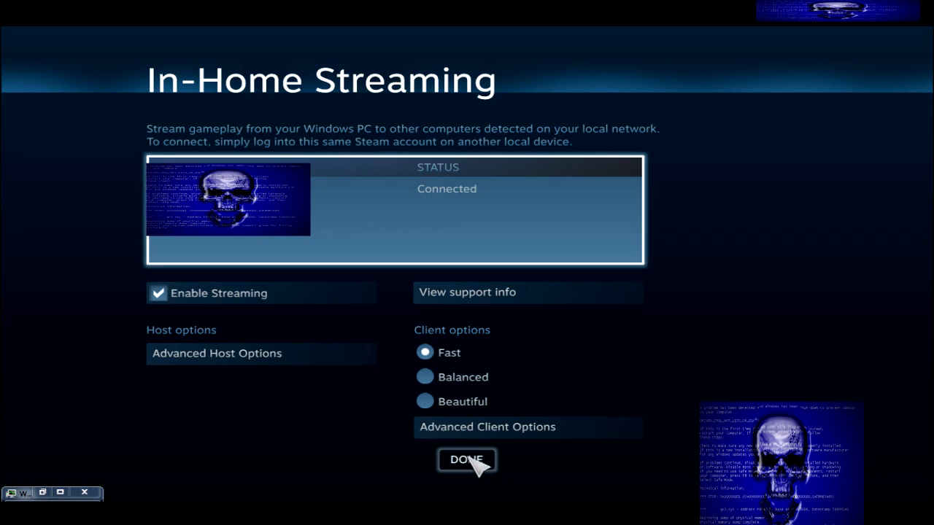
mouse_move(467, 467)
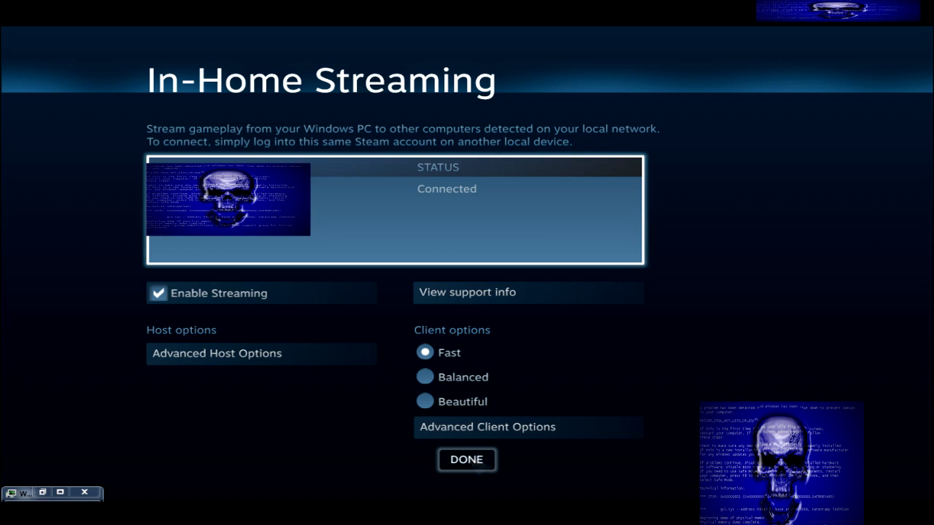
Leave the settings back to the home screen and bring up the Library with recently played games.
click(467, 460)
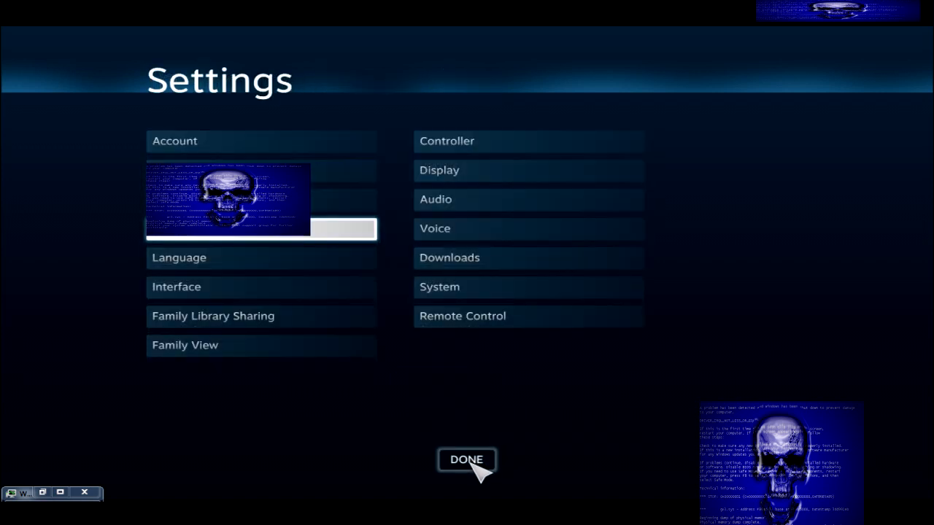
click(467, 460)
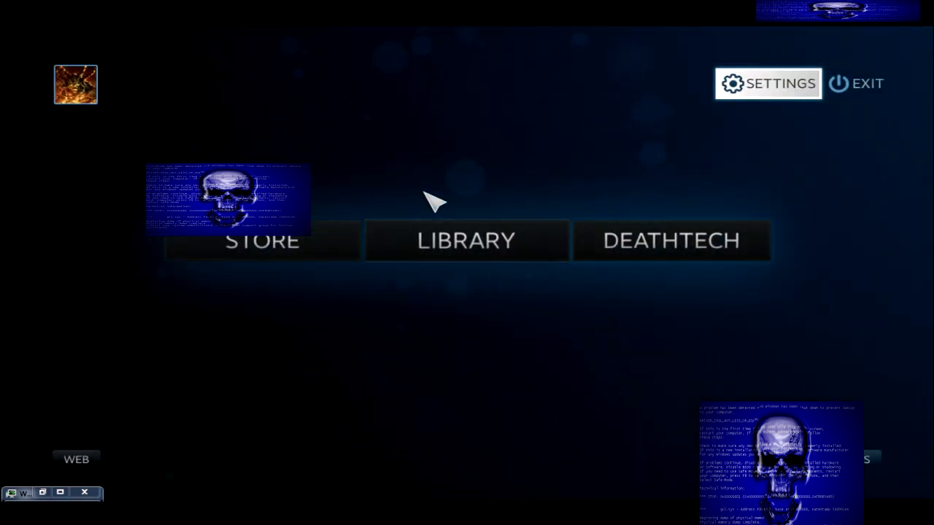
mouse_move(627, 201)
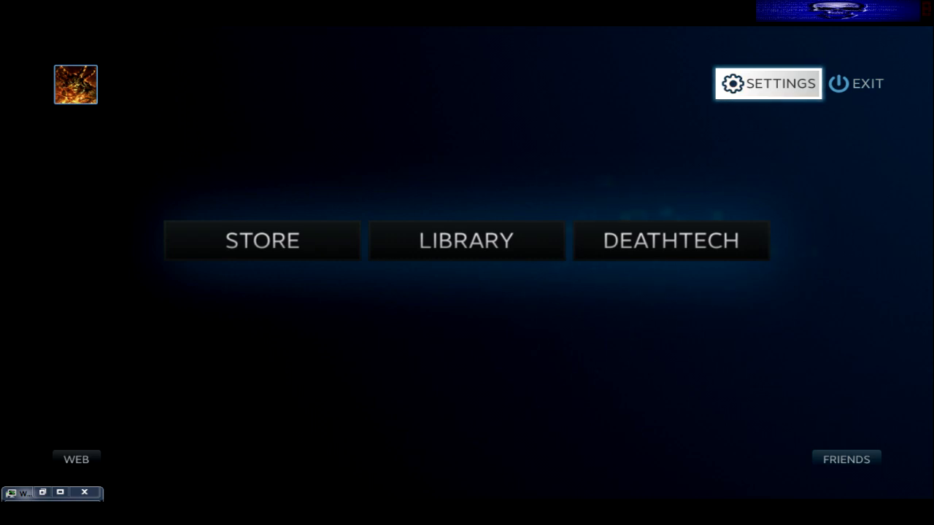
mouse_move(762, 102)
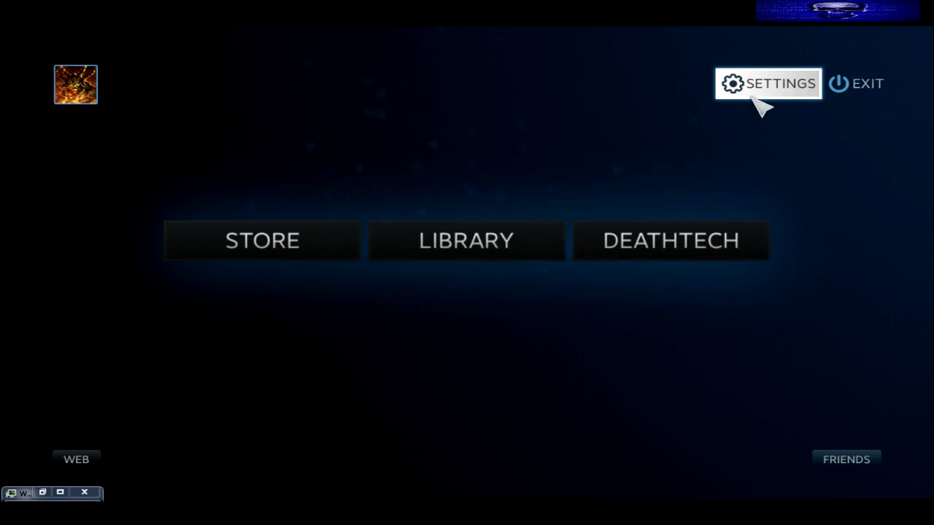
click(467, 239)
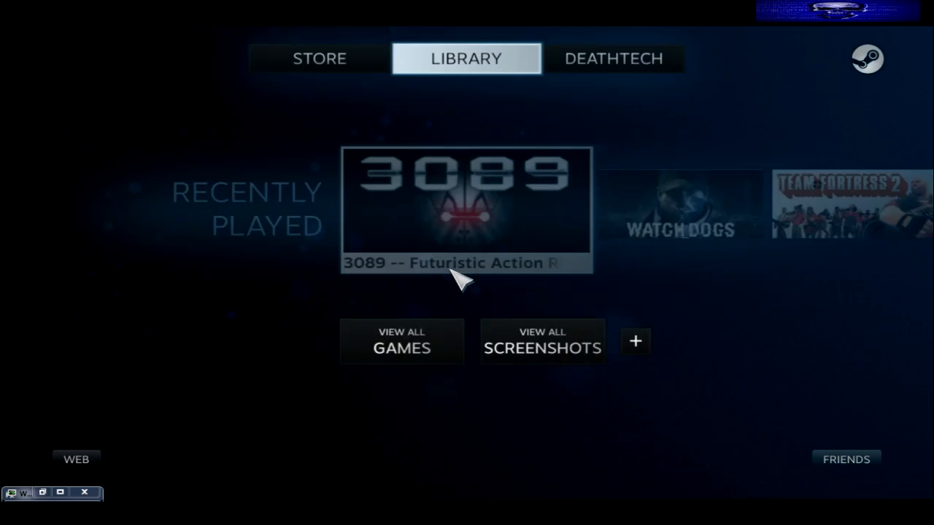
Show the 3089 -- Futuristic Action RPG page with 10 hours logged and recent news.
click(467, 208)
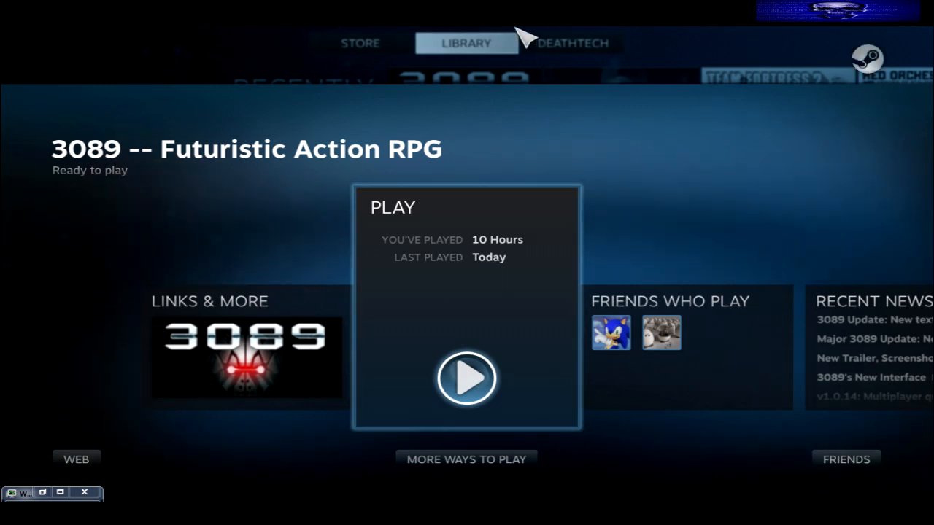
mouse_move(591, 204)
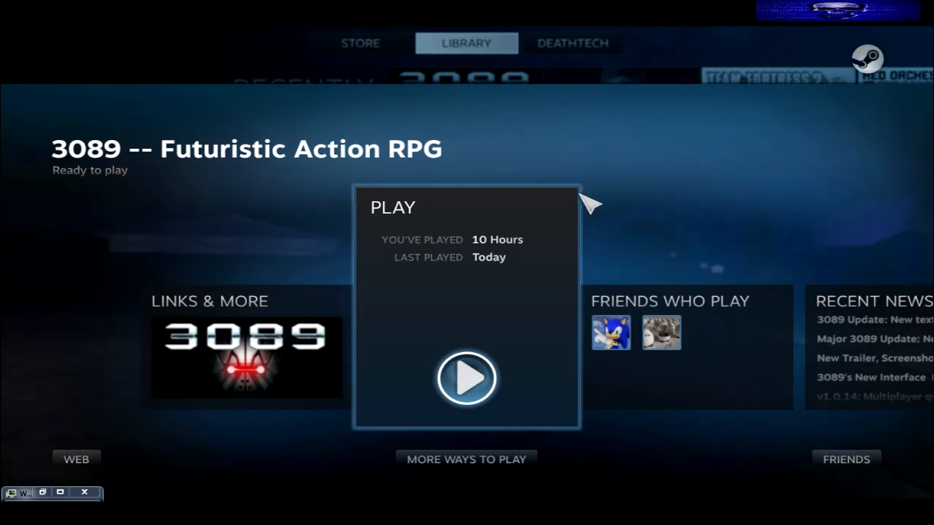